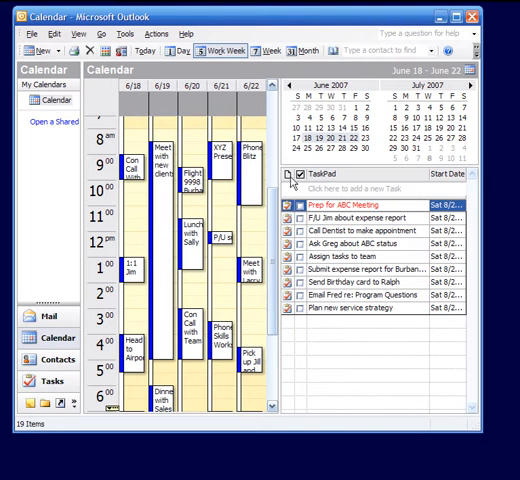
mouse_move(347, 178)
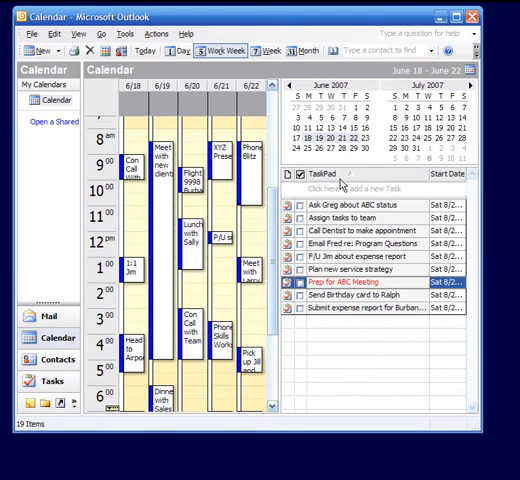
mouse_move(330, 218)
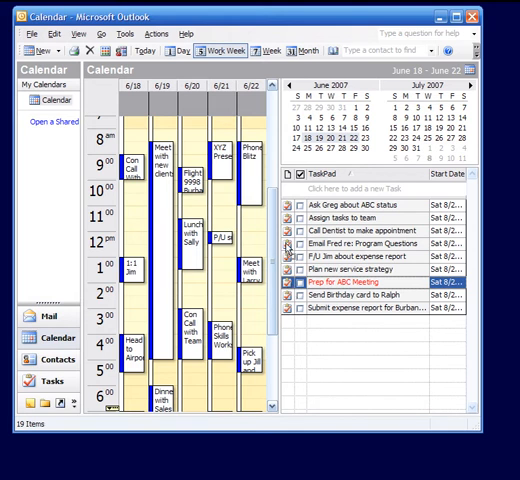
click(370, 214)
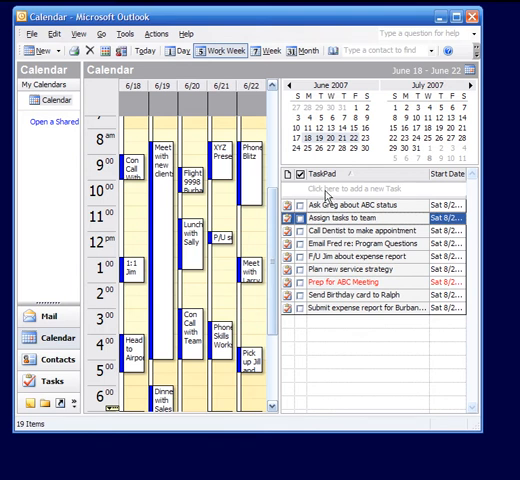
mouse_move(335, 185)
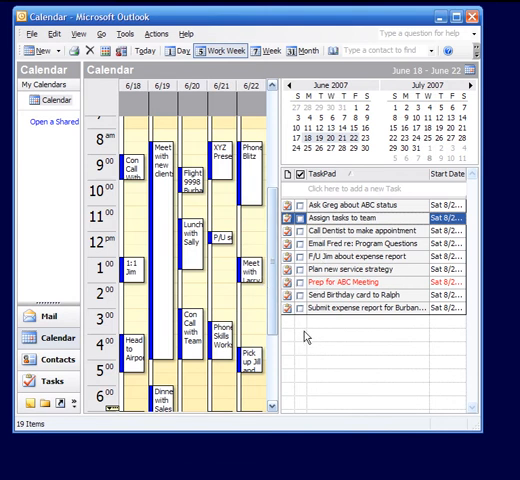
Bring up the TaskPad's shortcut menu to reach its Sort settings
right_click(305, 335)
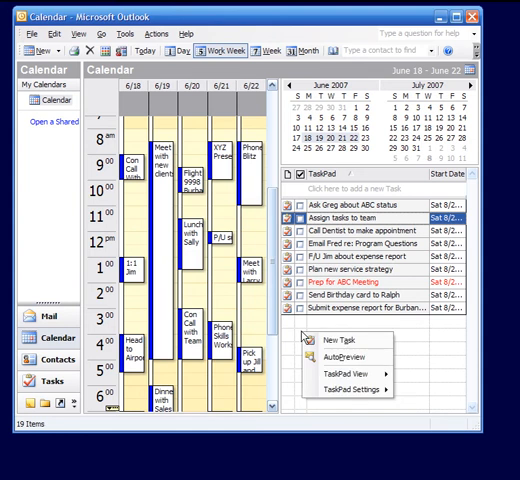
mouse_move(345, 391)
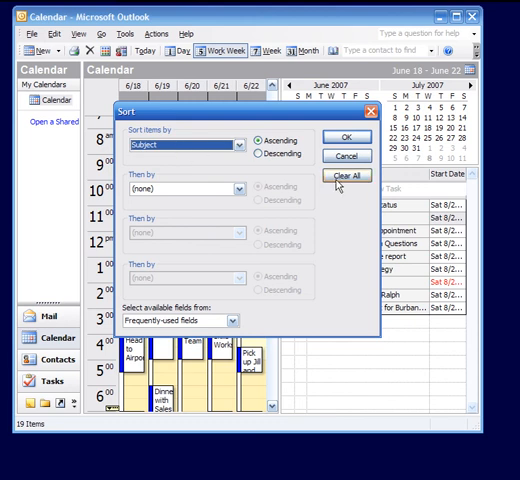
Clear all sort criteria so the TaskPad starts with 'Prep for ABC Meeting'
click(348, 175)
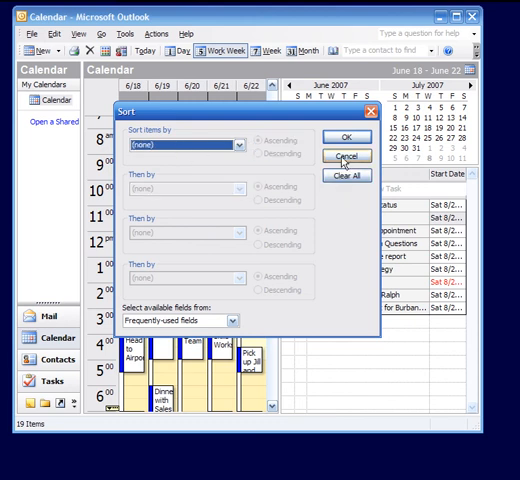
click(345, 154)
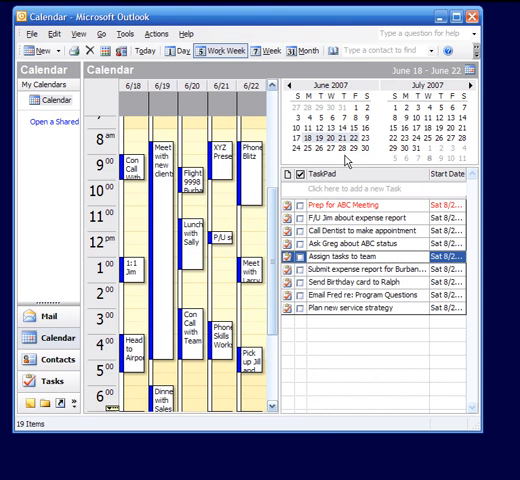